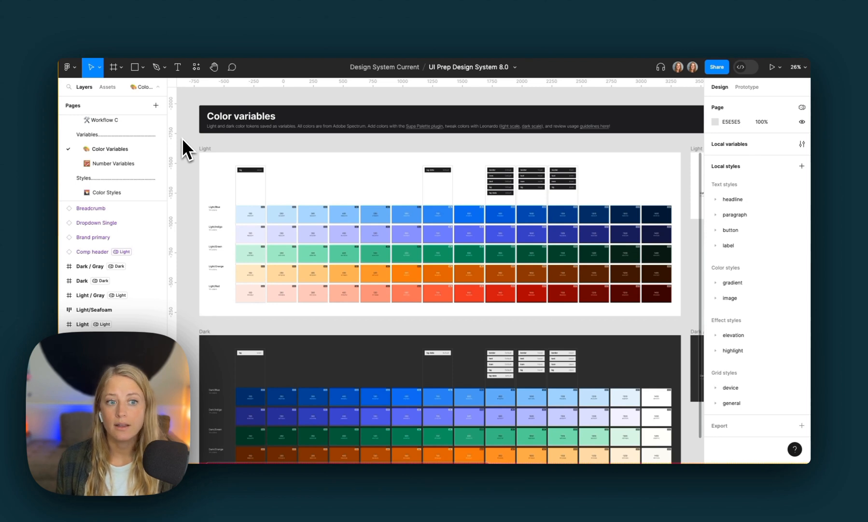
mouse_move(192, 173)
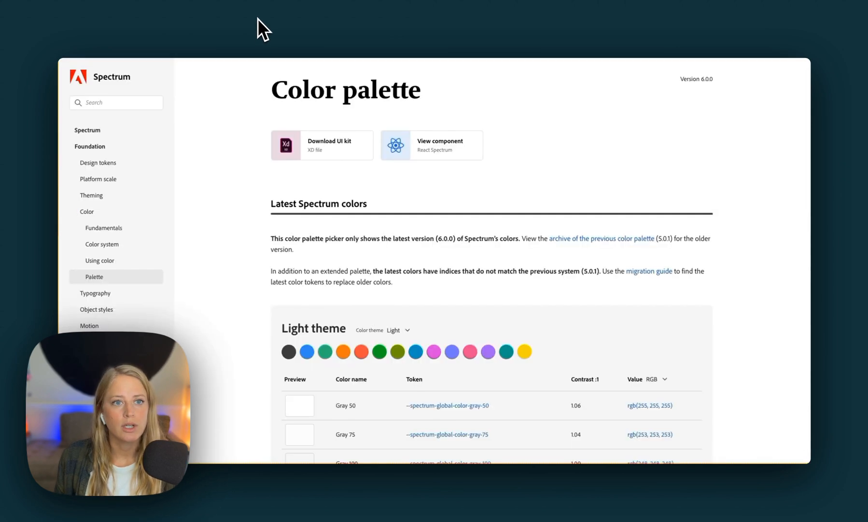
mouse_move(145, 86)
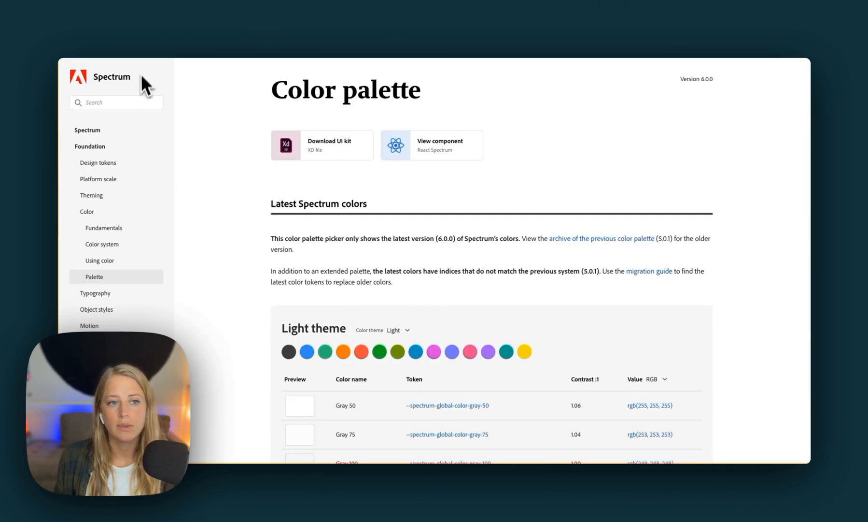
Step: Run Supa Palette and expand the Adobe Spectrum system under its Systems tab
scroll(down, 3)
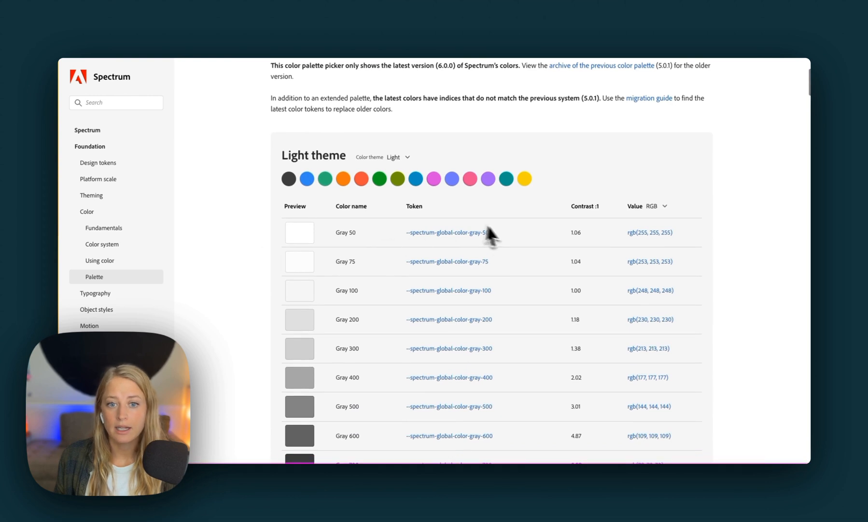
click(100, 261)
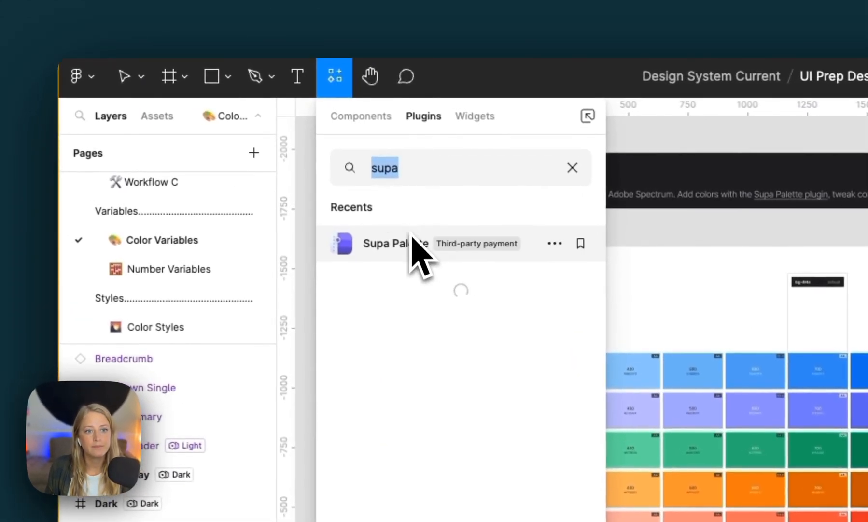
click(396, 243)
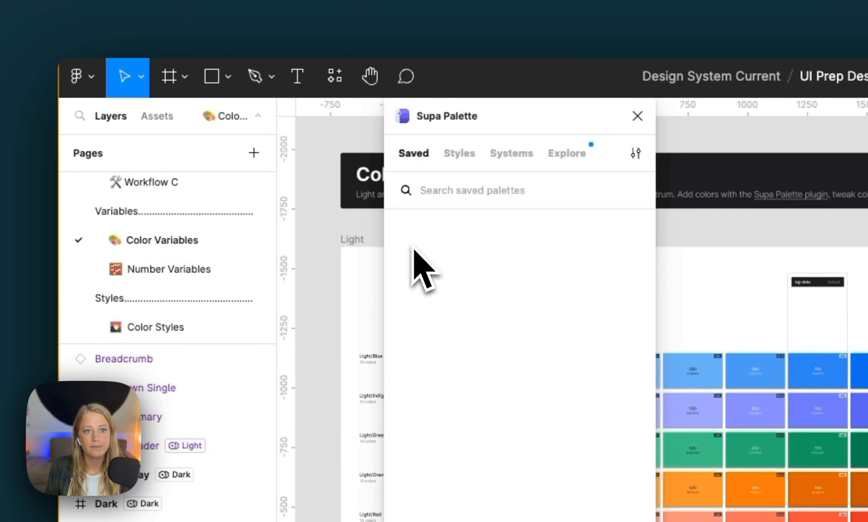
click(509, 153)
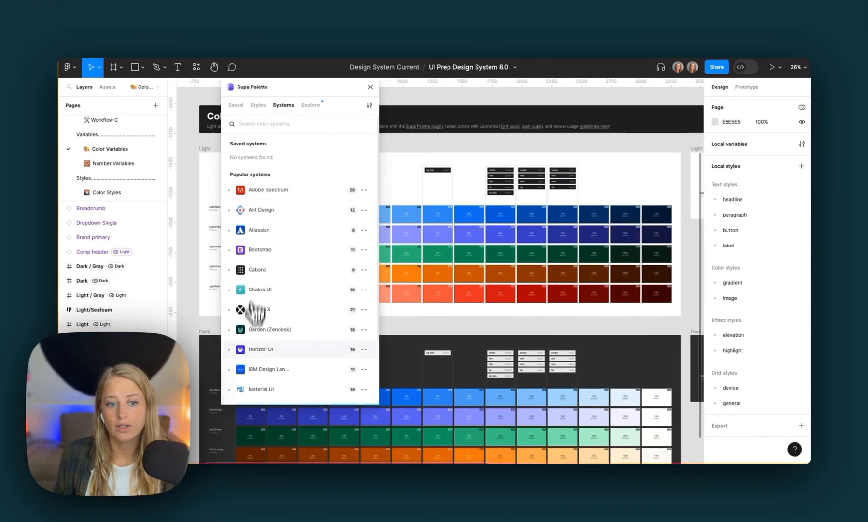
click(268, 189)
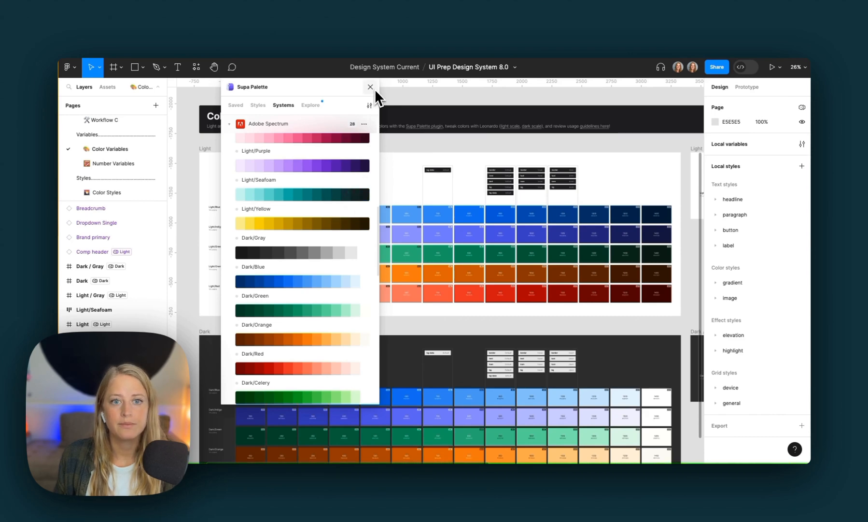
Step: Close the plugin and move the Light/Seafoam scale into the light grid's top row
click(370, 87)
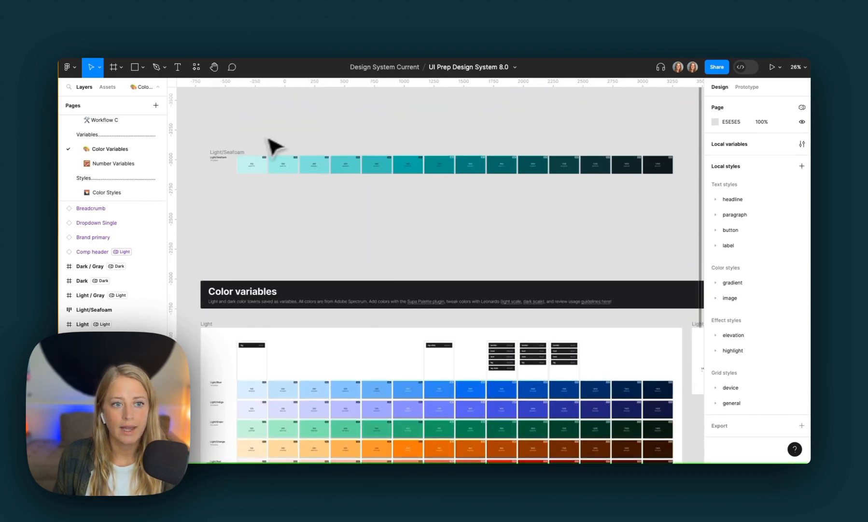
click(249, 155)
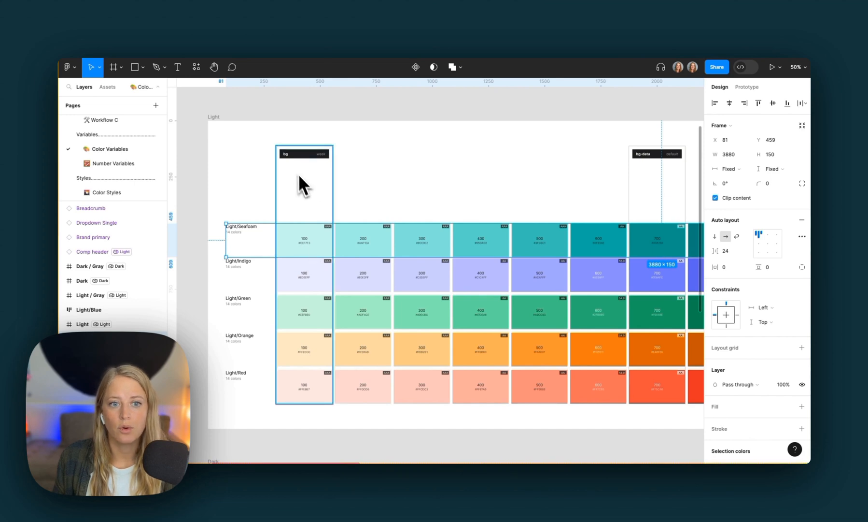
scroll(right, 3)
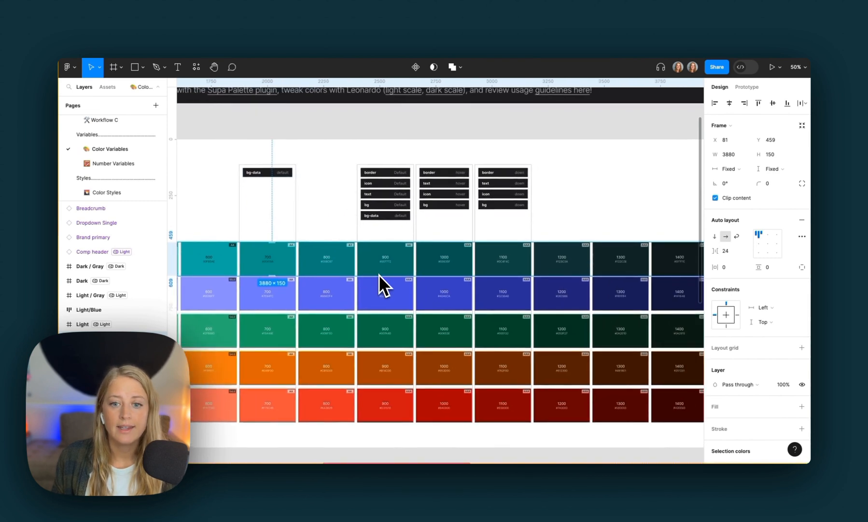
mouse_move(509, 272)
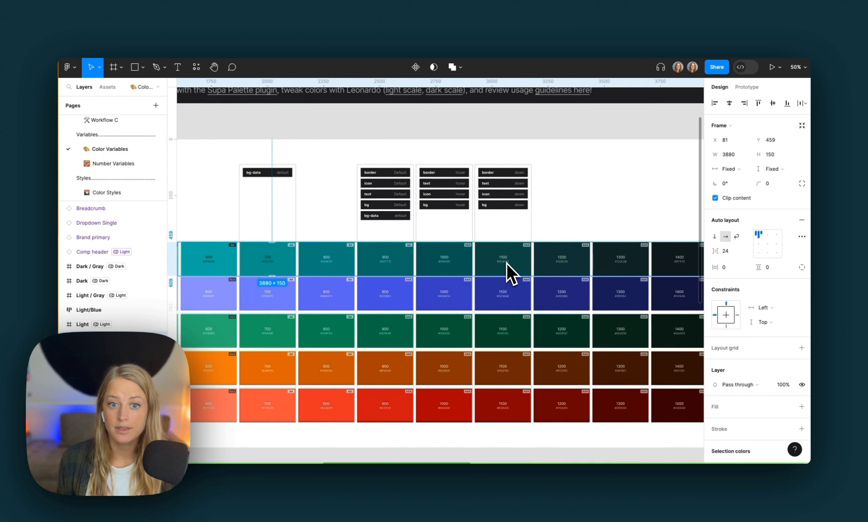
mouse_move(518, 191)
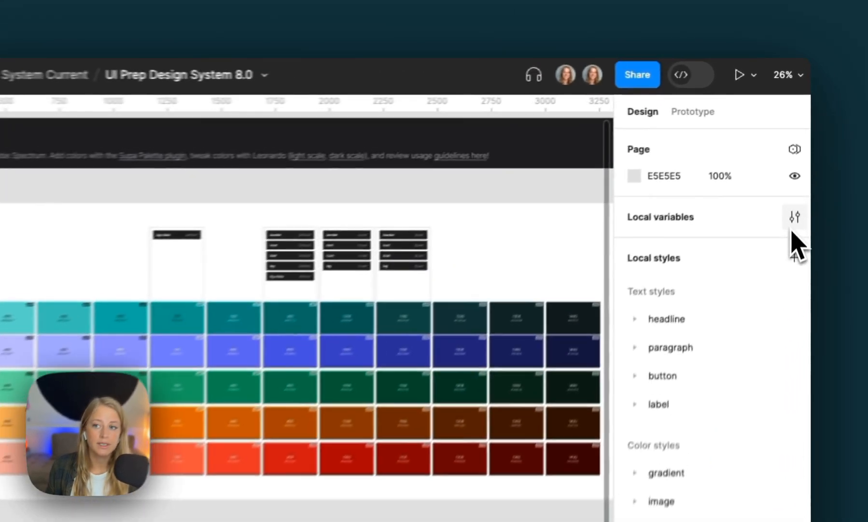
Step: Open the local variables editor showing the .color-primitive collection
click(793, 216)
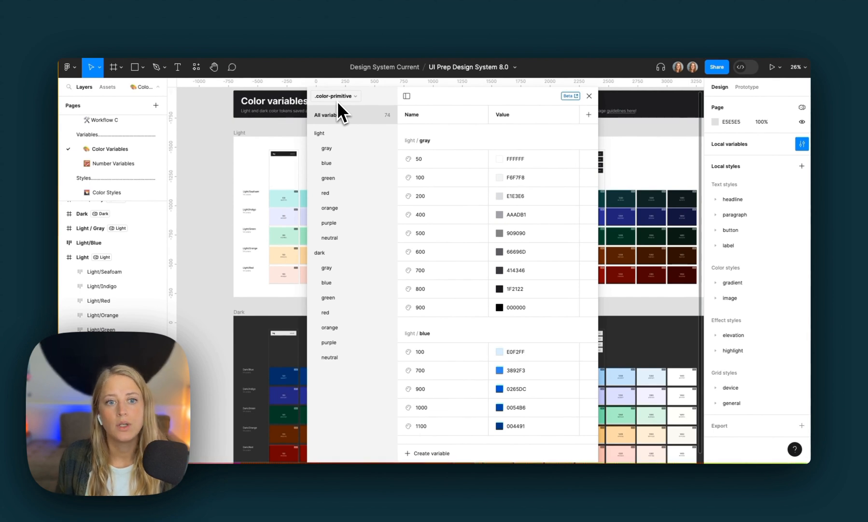
mouse_move(347, 201)
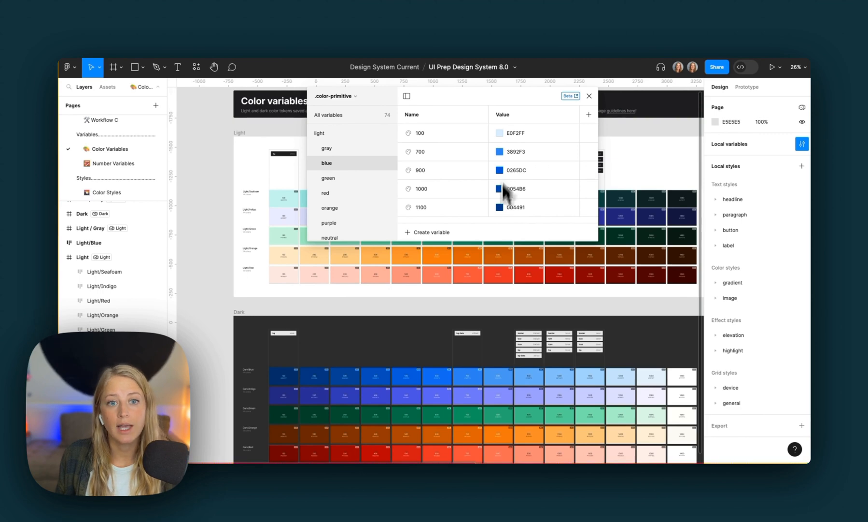
mouse_move(517, 151)
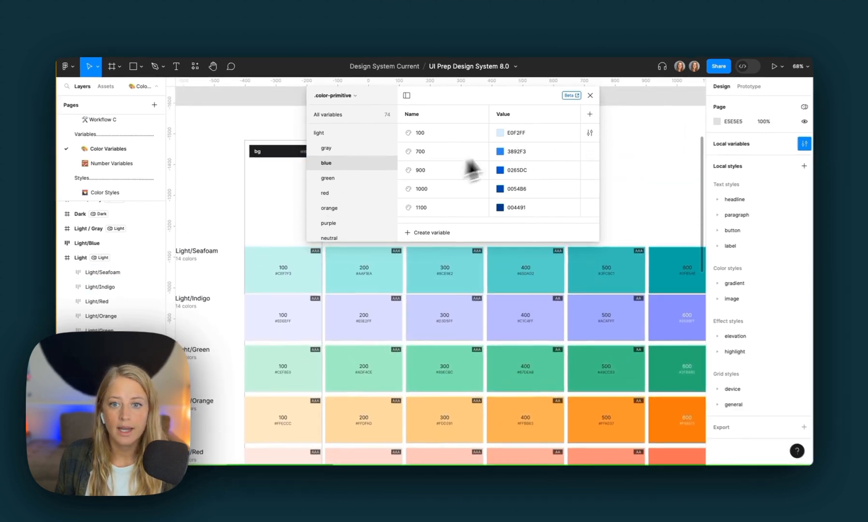
Step: Replace the light blue variables with seafoam hex values, from CEF7F3 through 0C4F4C
click(495, 133)
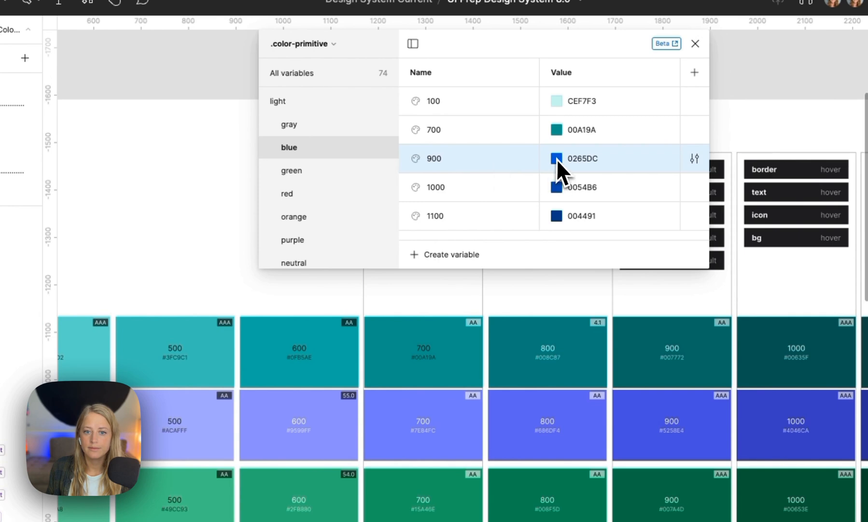
click(556, 159)
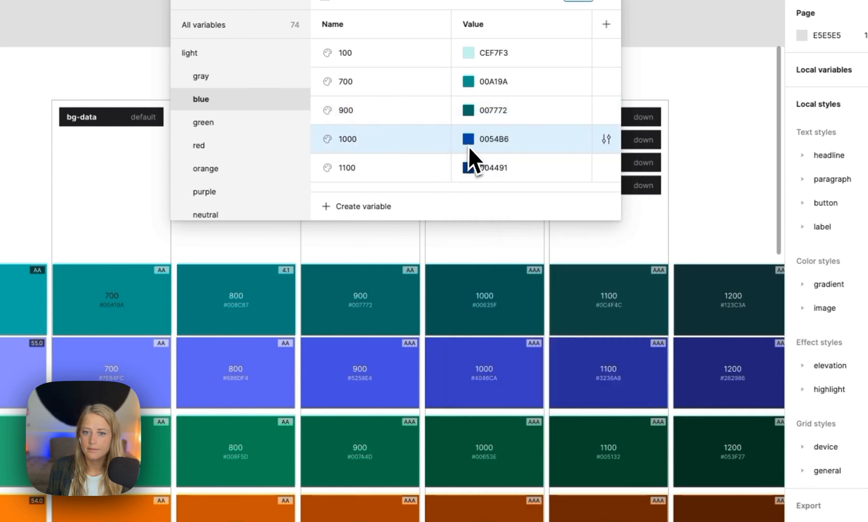
click(464, 139)
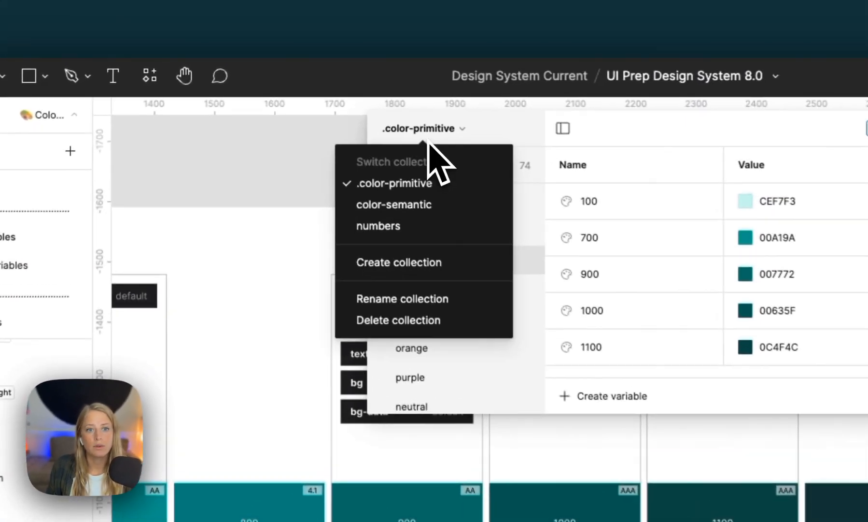
Step: Switch to color-semantic and browse brand text, bg and border tokens
click(394, 205)
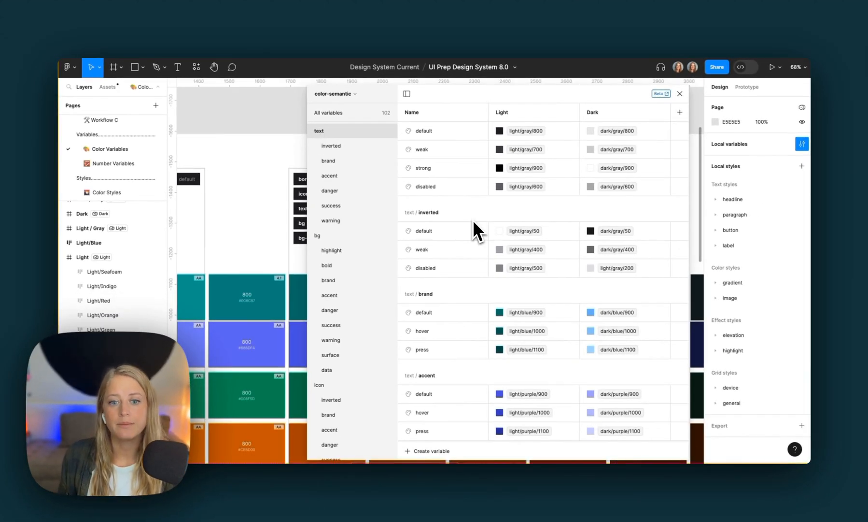
scroll(down, 3)
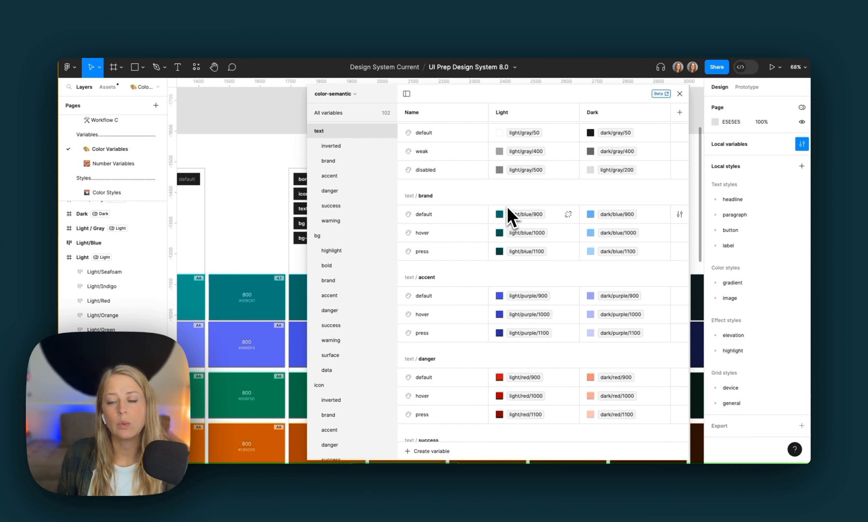
mouse_move(637, 261)
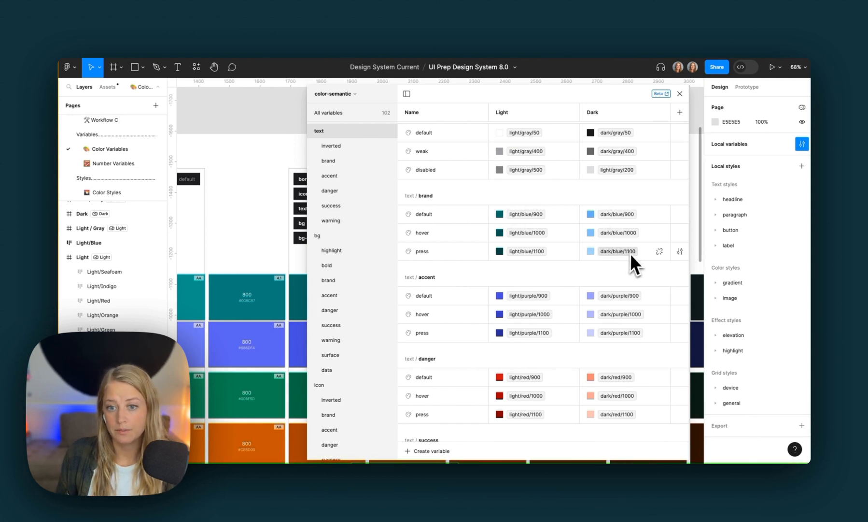
mouse_move(502, 271)
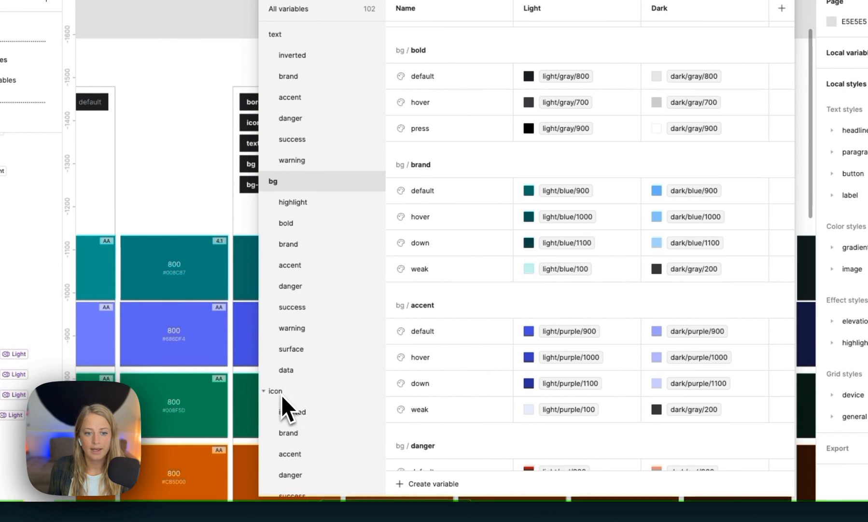
click(275, 390)
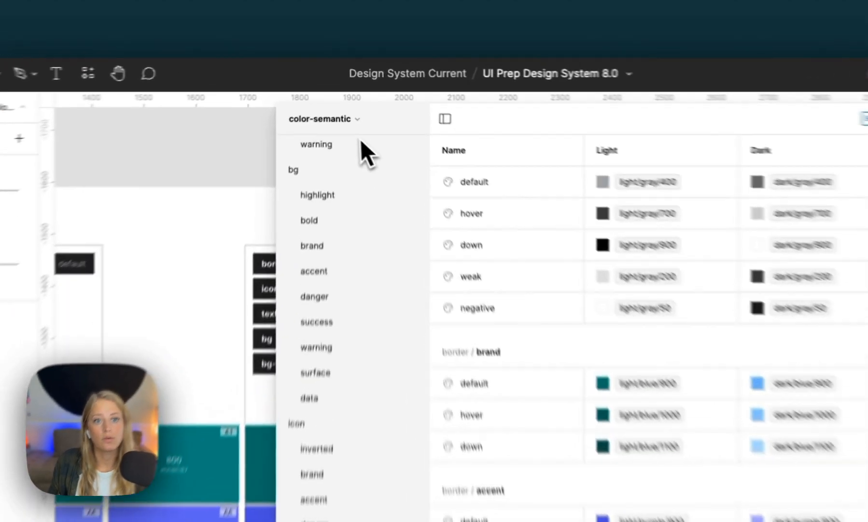
Step: Review the dark blue .color-primitive values, then close the variables window
click(324, 118)
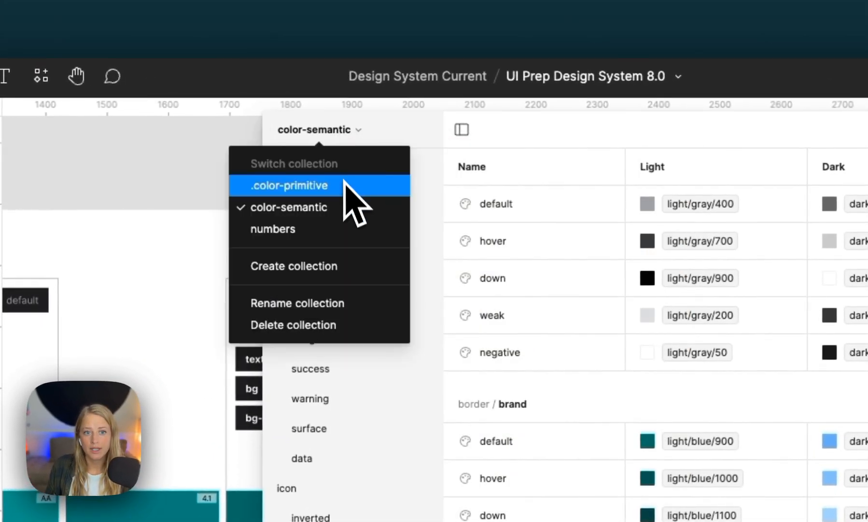
click(291, 185)
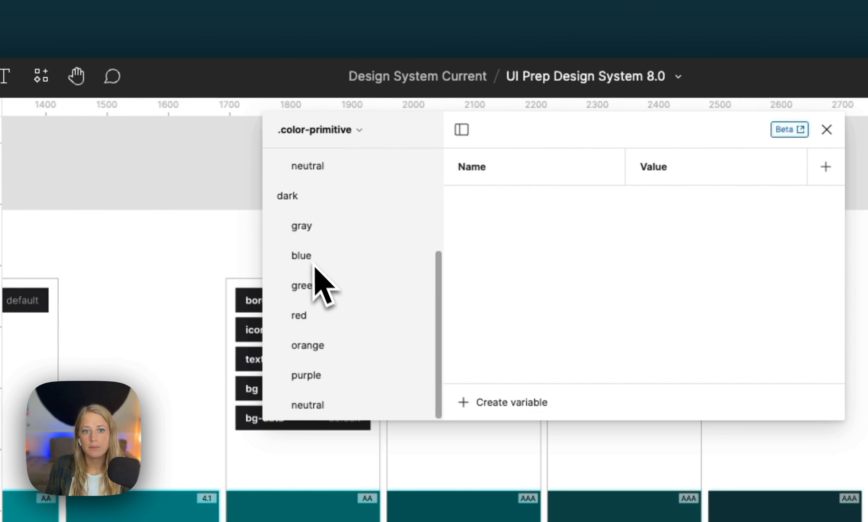
click(301, 255)
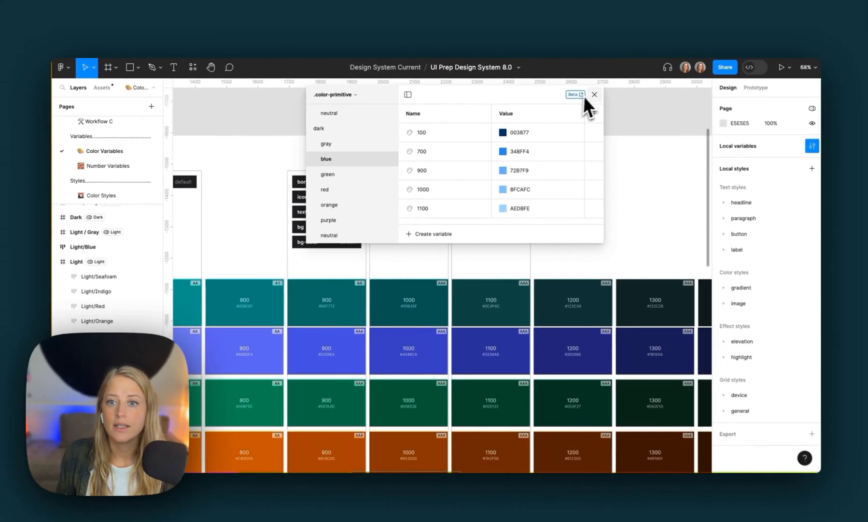
click(594, 94)
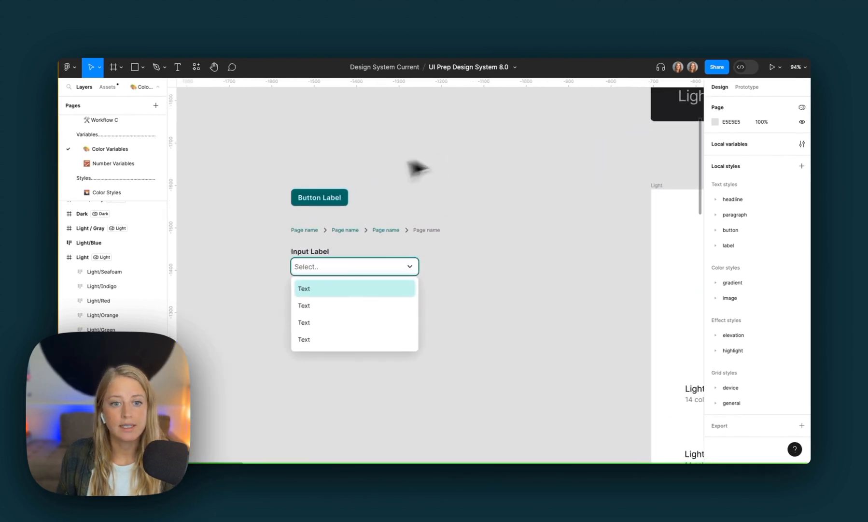
mouse_move(437, 294)
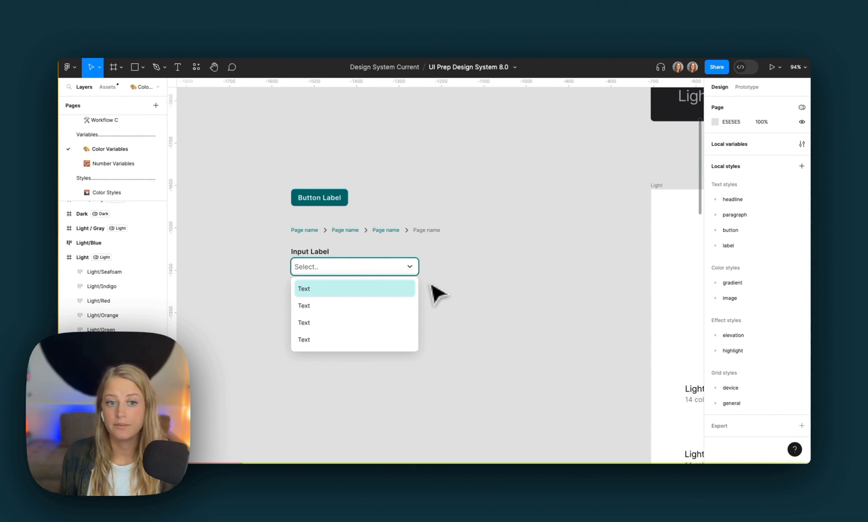
click(319, 197)
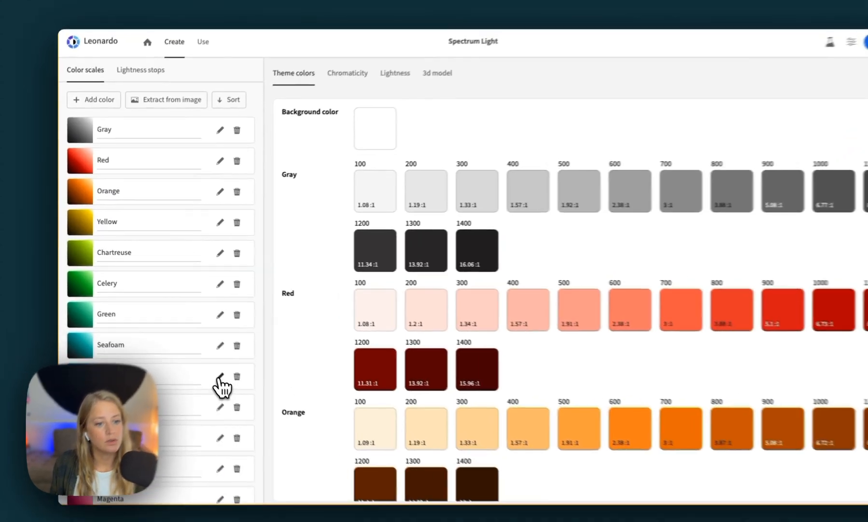
Step: Edit the Blue scale, delete all but the lightest key color, and open its editor
click(219, 377)
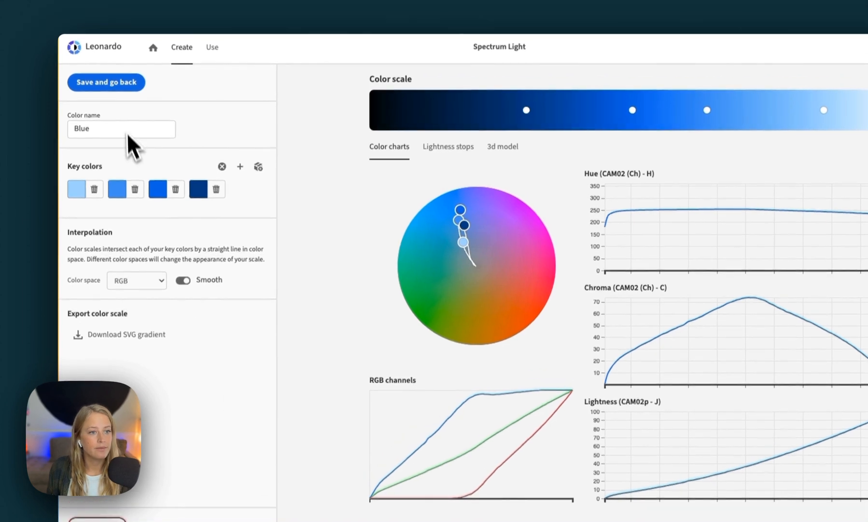
click(135, 188)
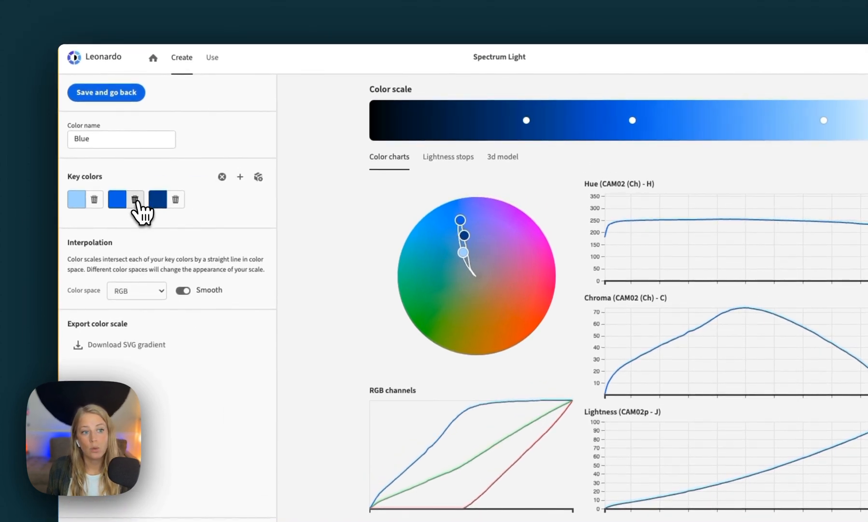
click(134, 200)
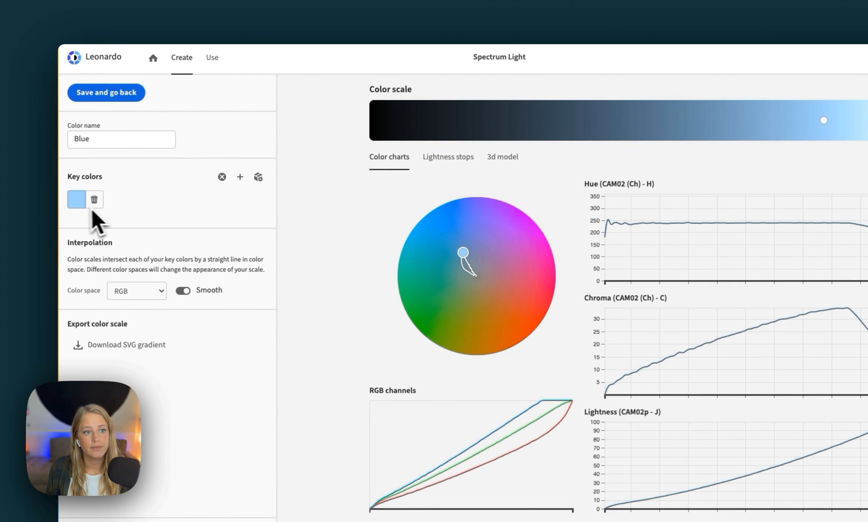
click(76, 199)
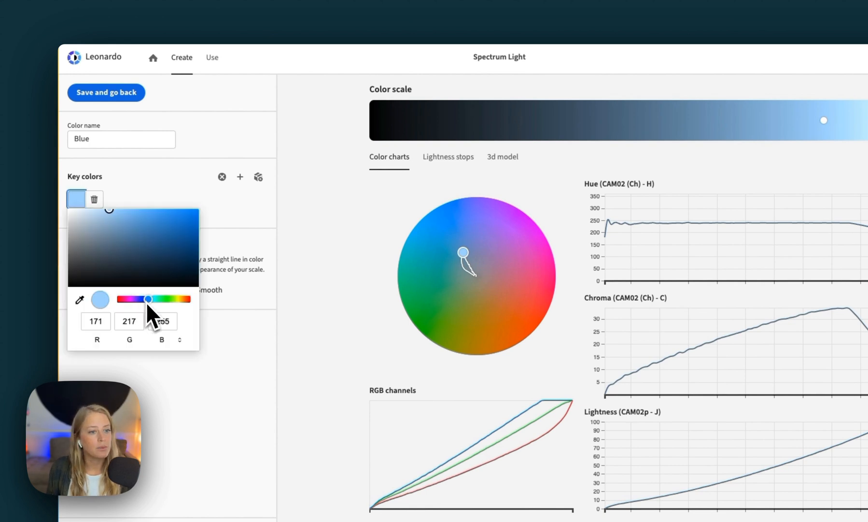
Step: Drag the key color's hue toward lavender, tinting the Blue scale purple
drag(149, 299, 142, 299)
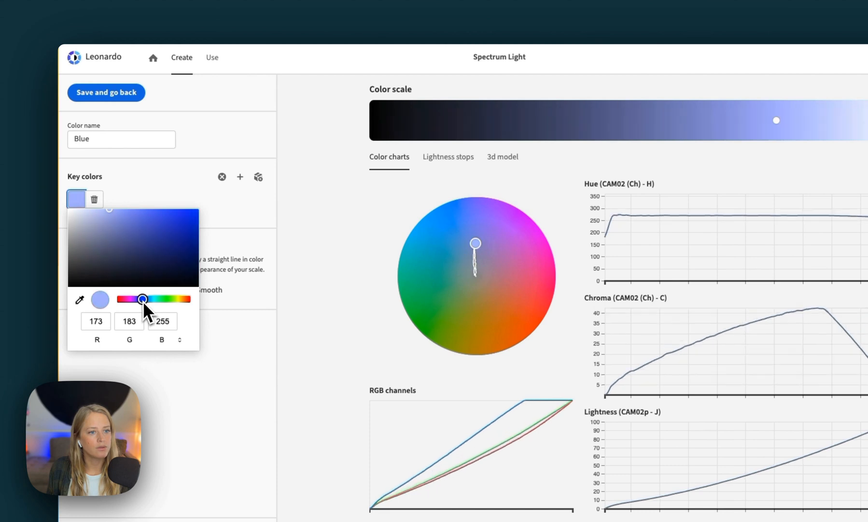
drag(143, 299, 140, 299)
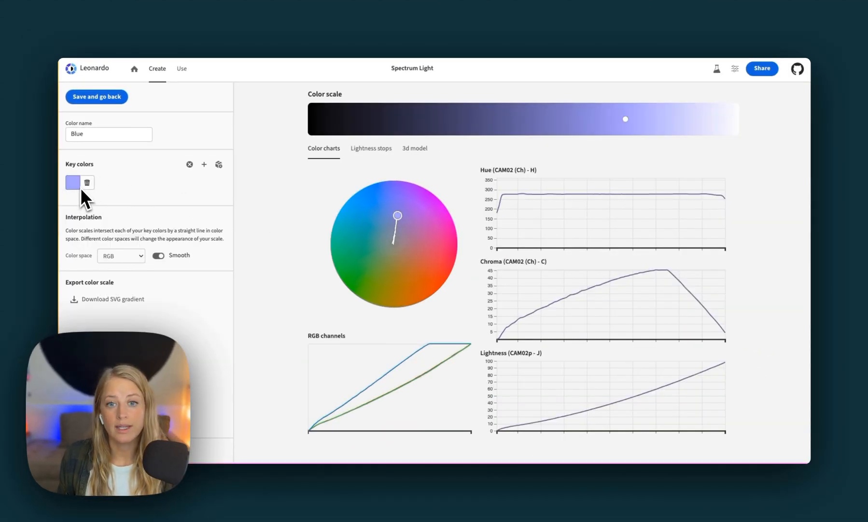
mouse_move(306, 200)
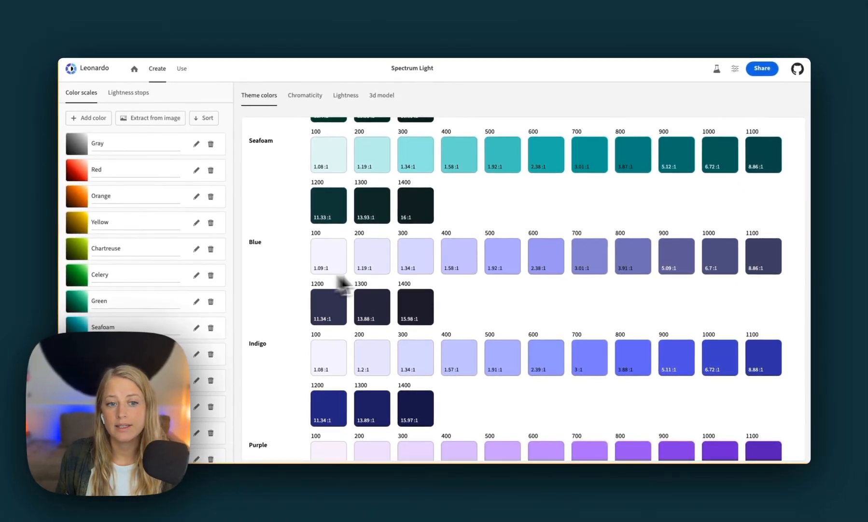
mouse_move(484, 307)
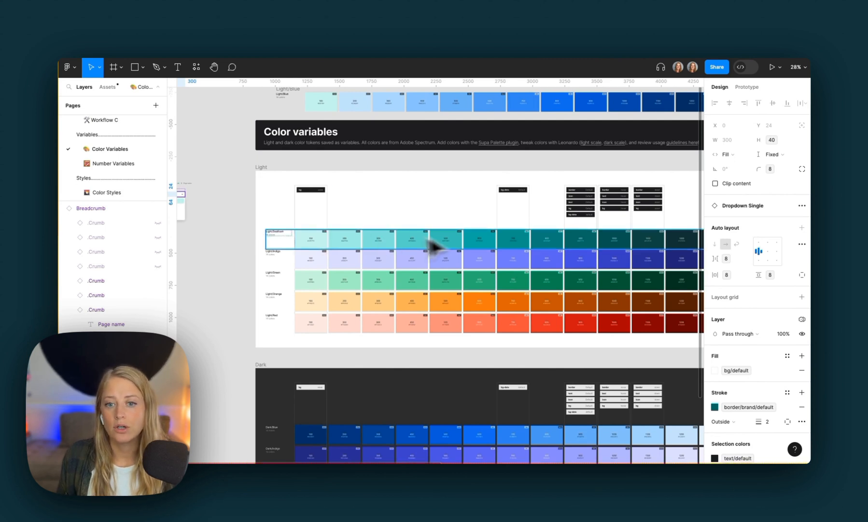
mouse_move(456, 249)
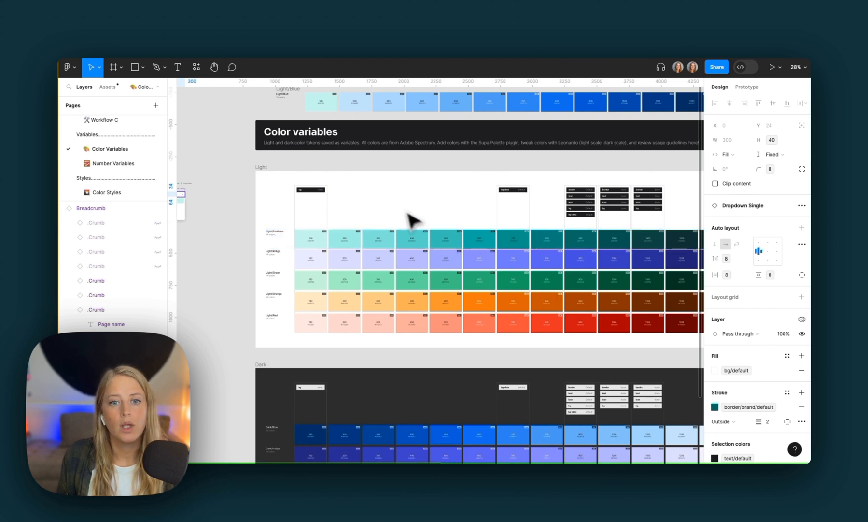
Step: Reopen the local variables window on the .color-primitive collection
click(801, 144)
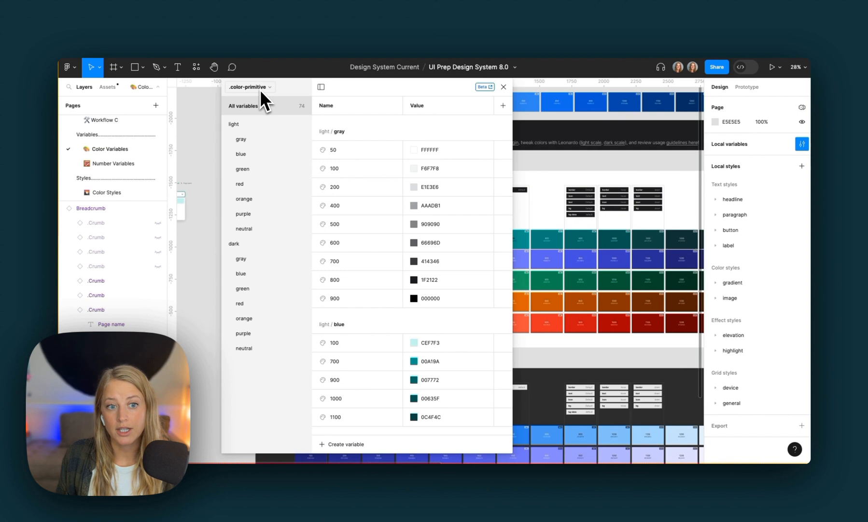
Step: Filter to light blue variables and open the blue 100 colour picker
click(241, 154)
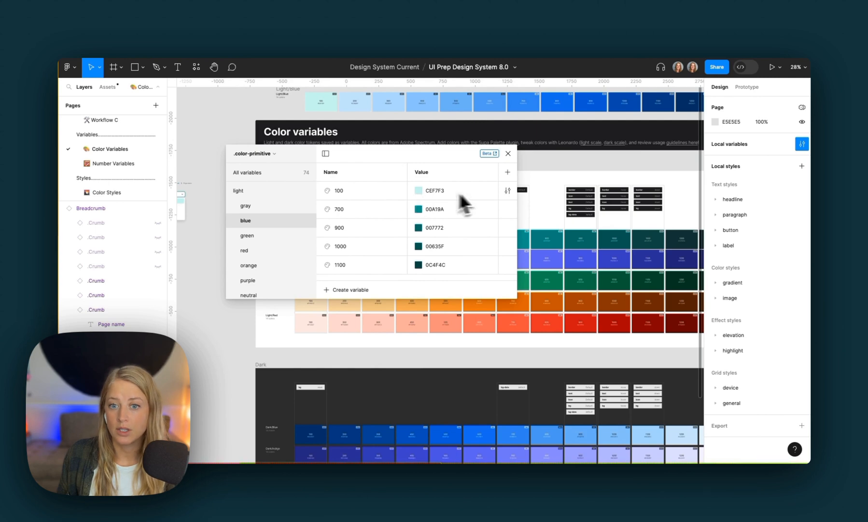
click(419, 189)
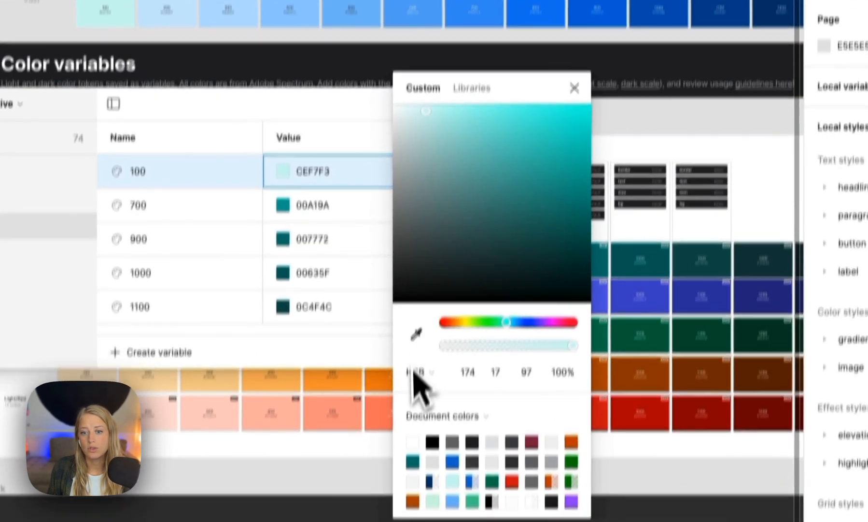
Step: Switch the color picker to HSB and set blue 100's hue from 174 to 164 (CEF7EC)
click(419, 371)
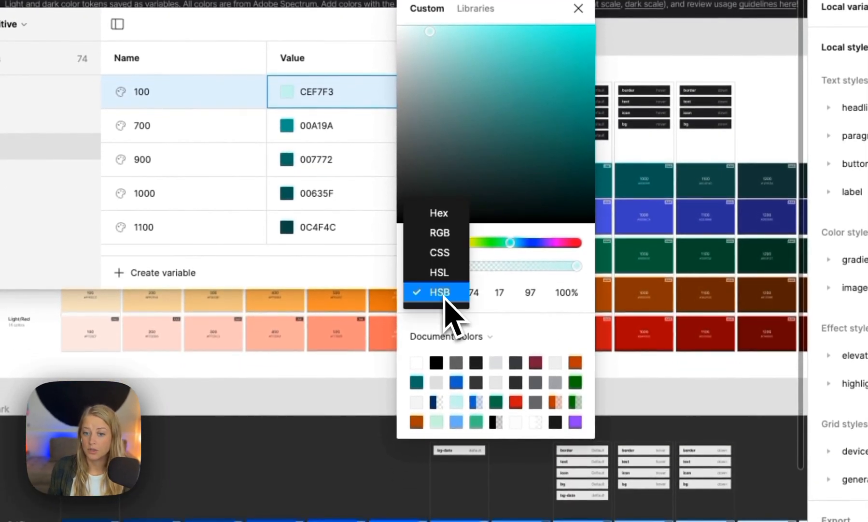
click(436, 291)
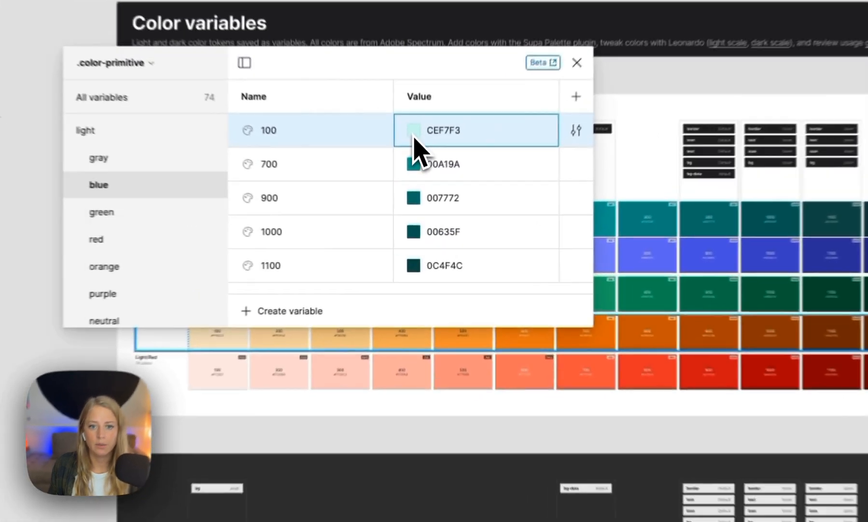
click(413, 131)
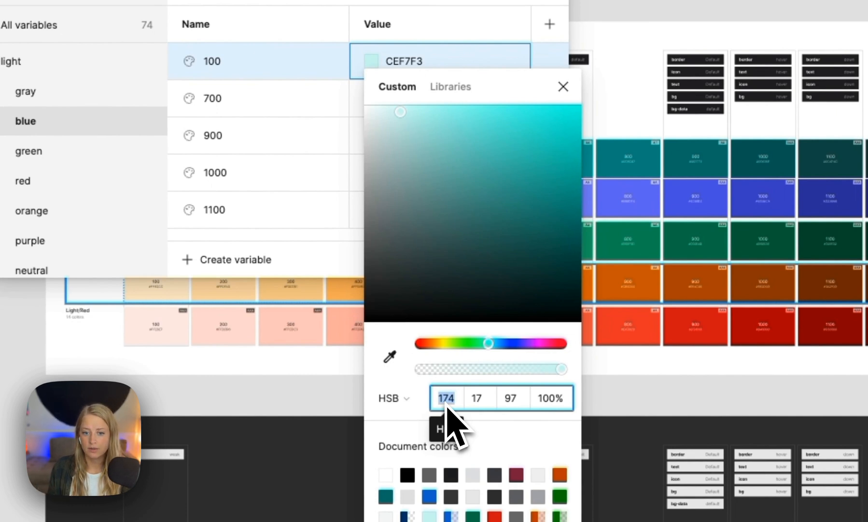
text(164)
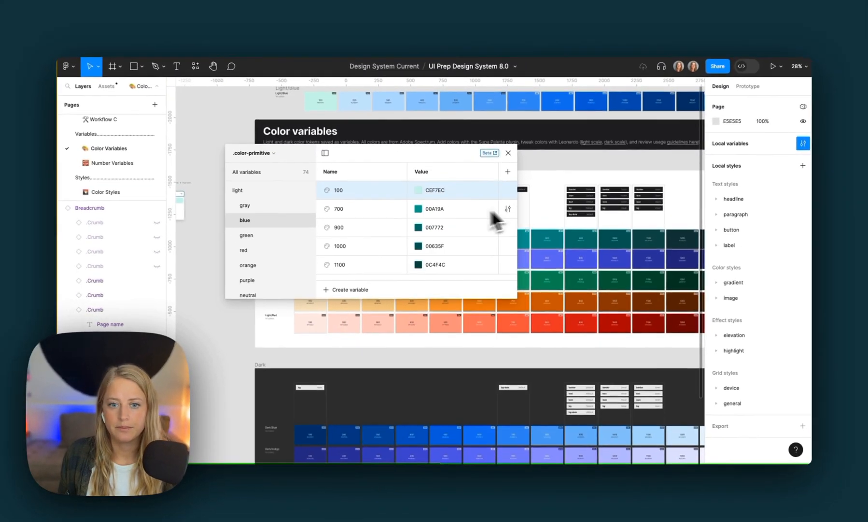
Step: Green blue 700, 1000 and 1100 to 00A17E, 00634F, 0C4F42, then close Local variables
click(419, 208)
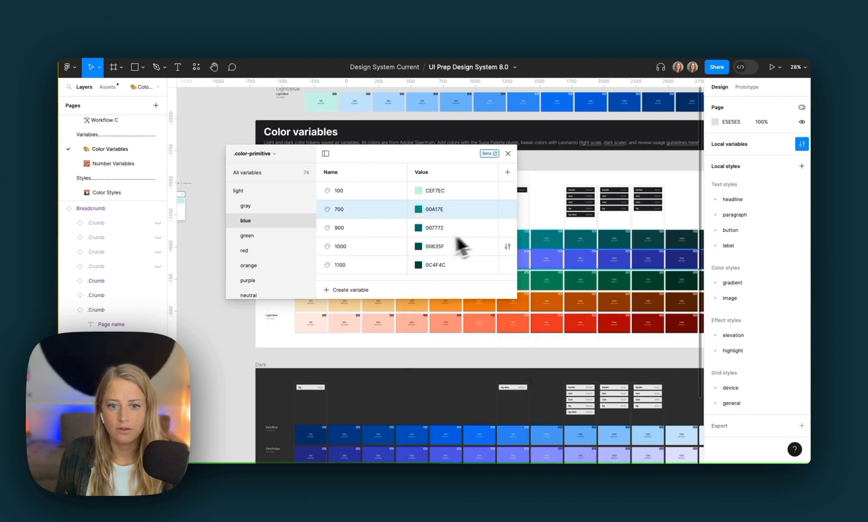
click(417, 227)
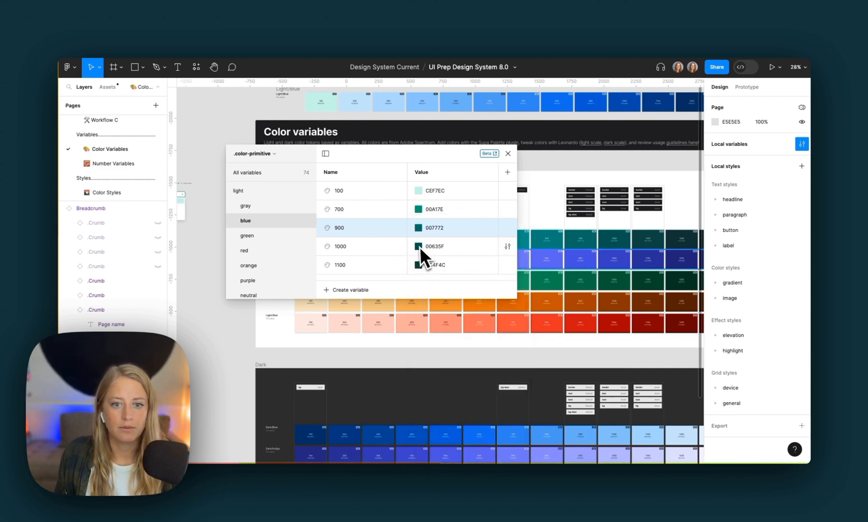
click(419, 246)
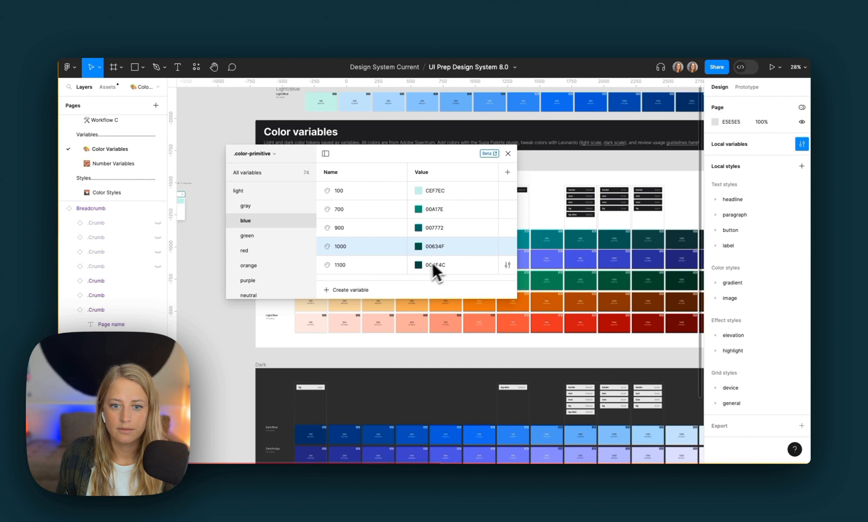
click(417, 264)
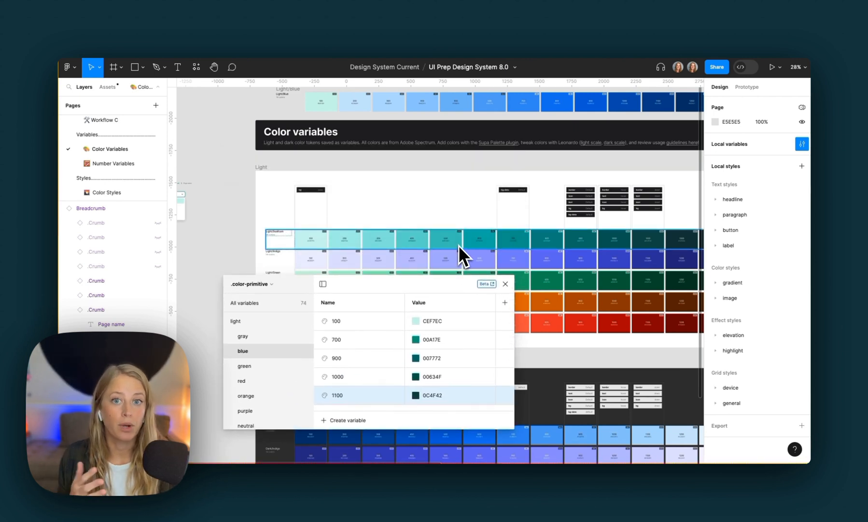
click(505, 284)
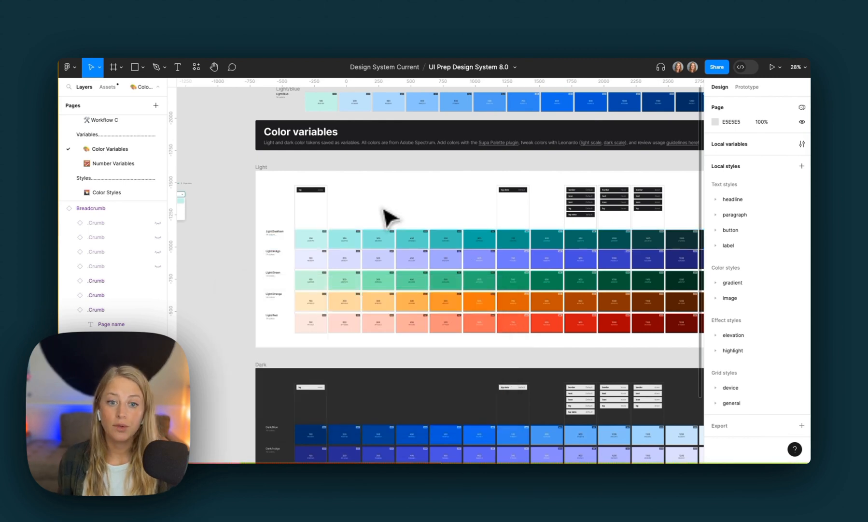